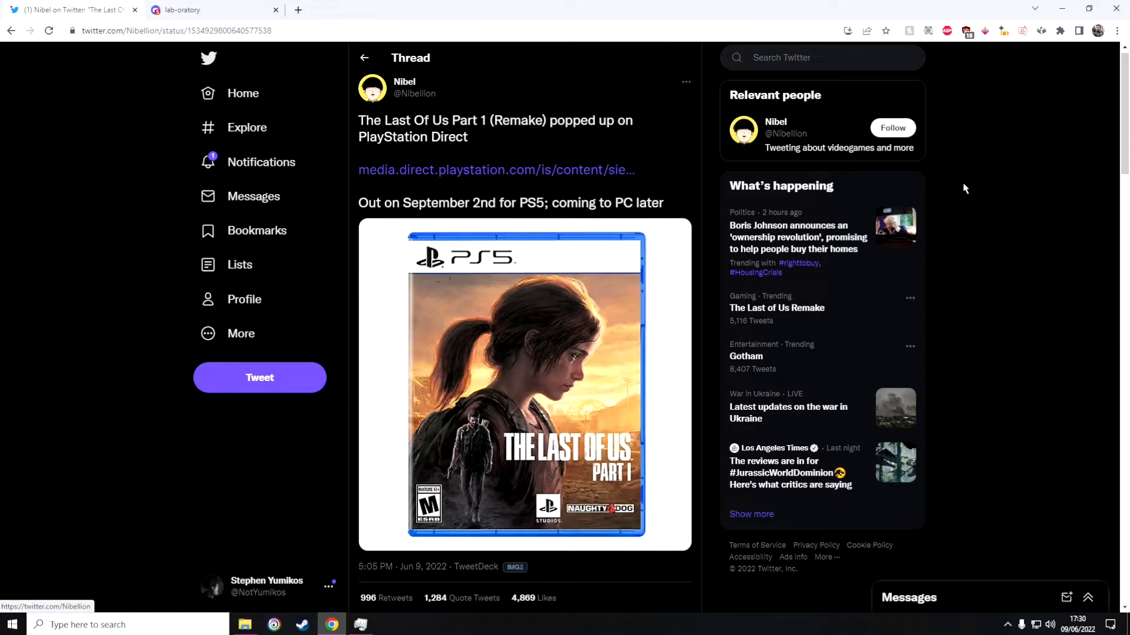
mouse_move(566, 135)
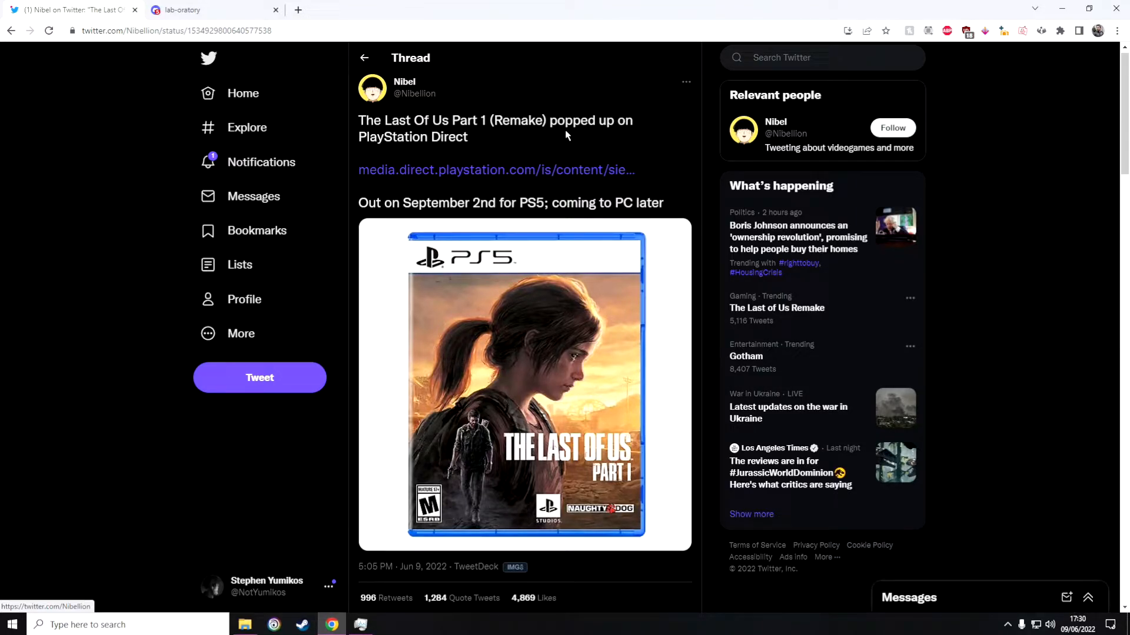
Follow the tweet's media.direct.playstation.com link and seek the trailer to its 9.2.22 PS5 release card.
left_click(497, 169)
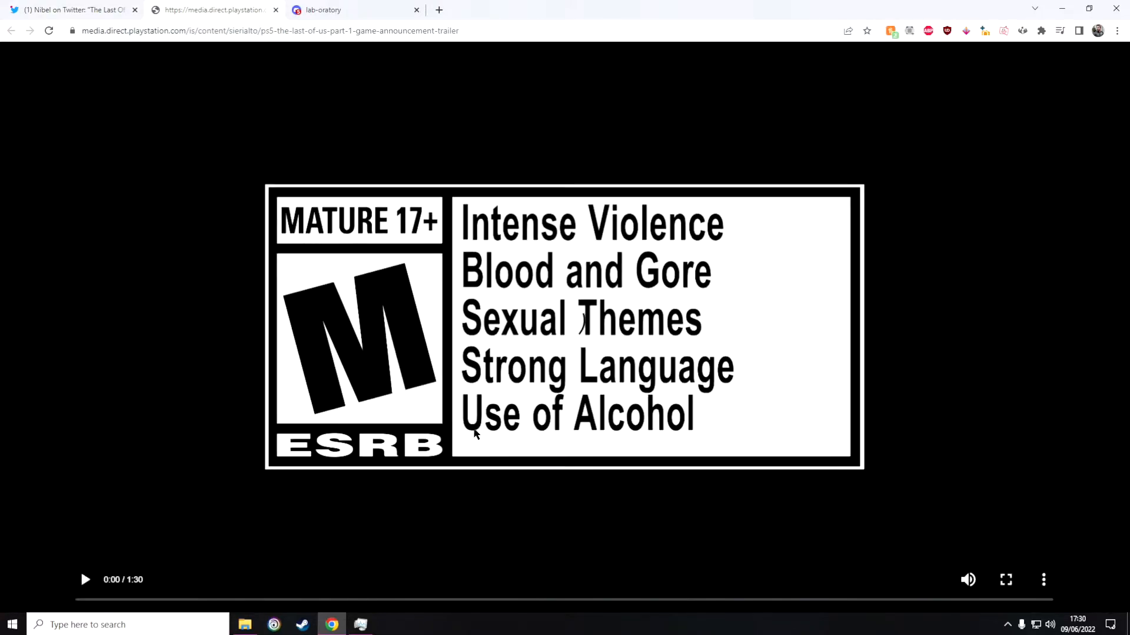
left_click(577, 597)
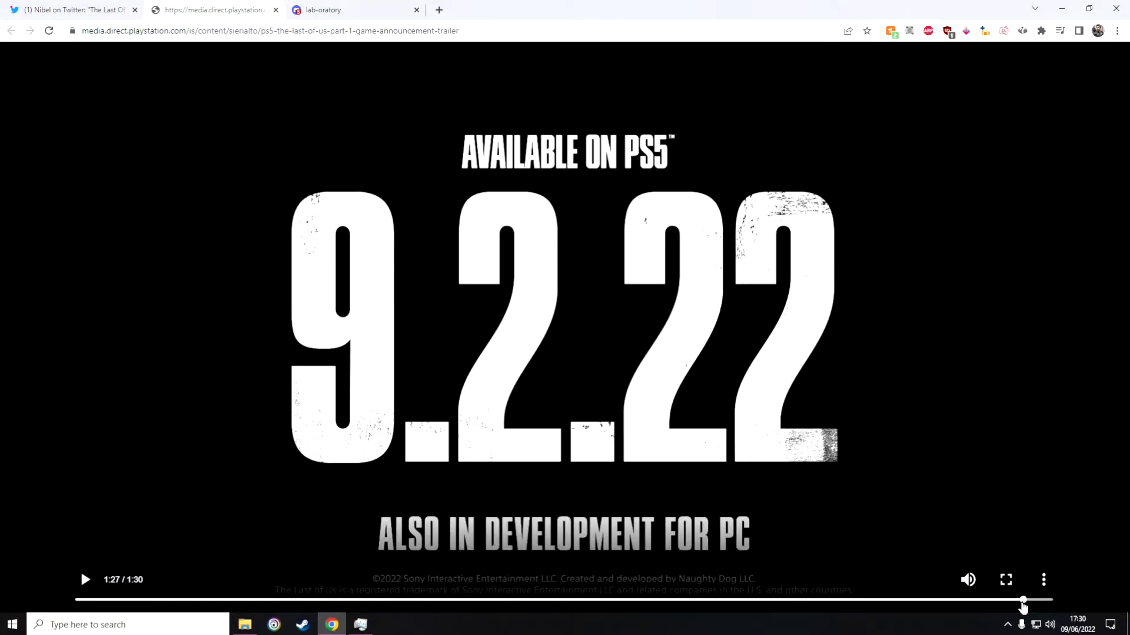
mouse_move(718, 364)
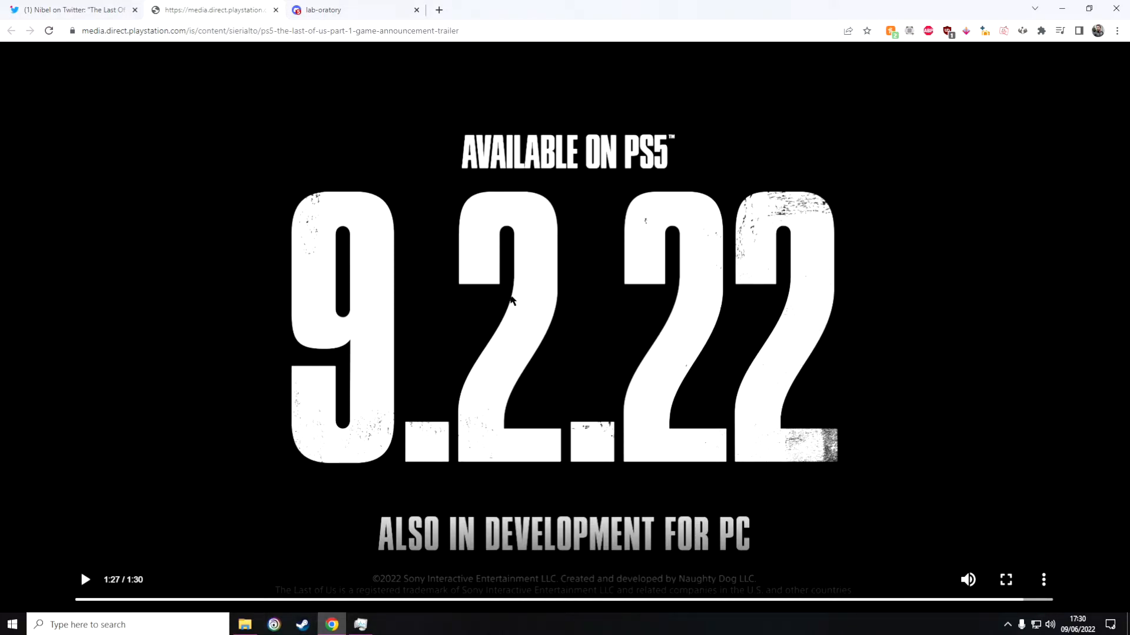
mouse_move(532, 303)
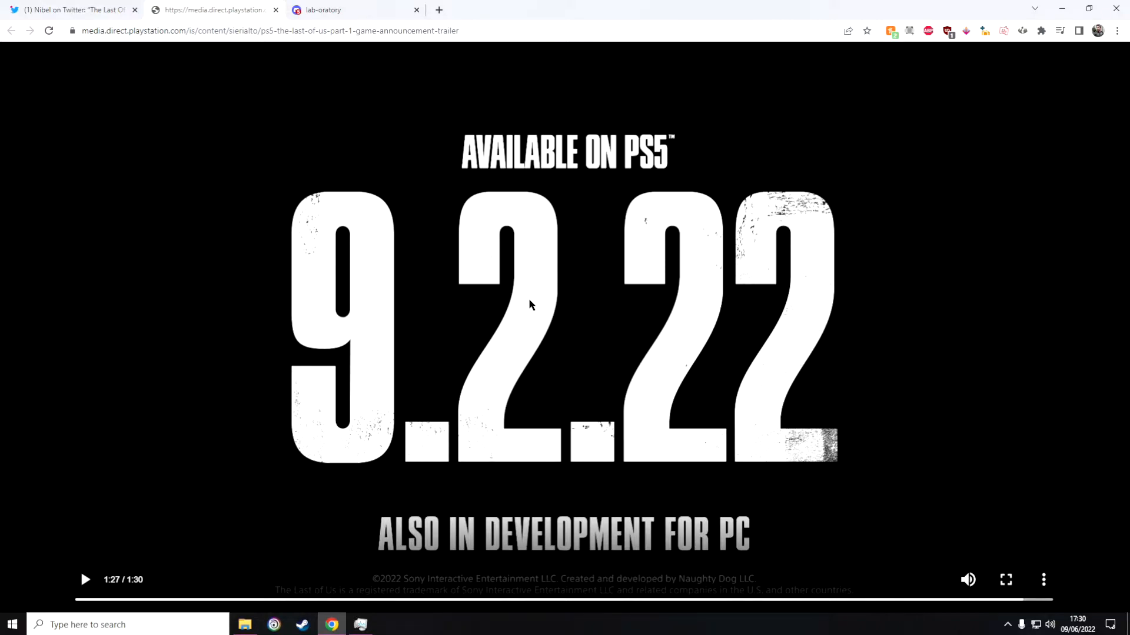
mouse_move(427, 553)
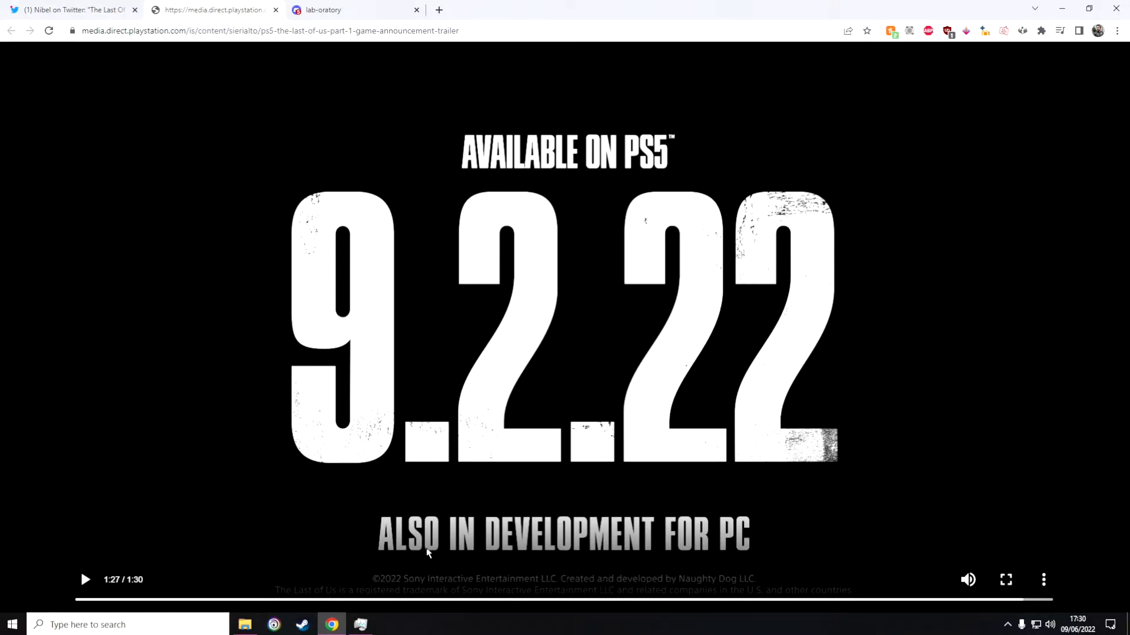
mouse_move(704, 560)
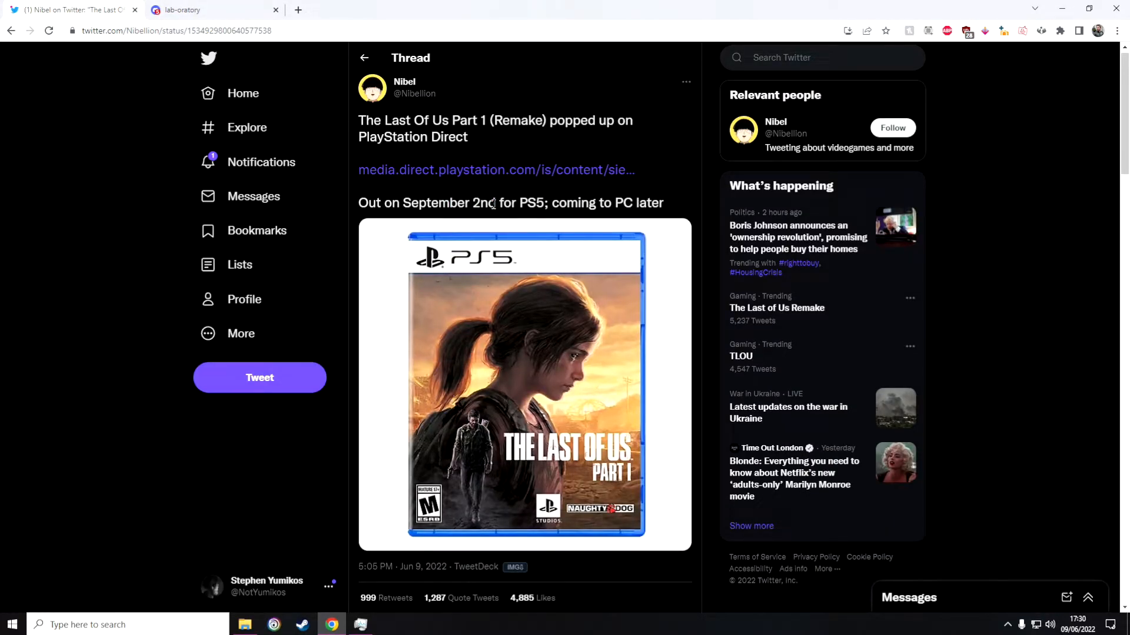
Return to the Nibel thread and view the 'From the game page' reply with its four screenshots.
scroll("down", 3)
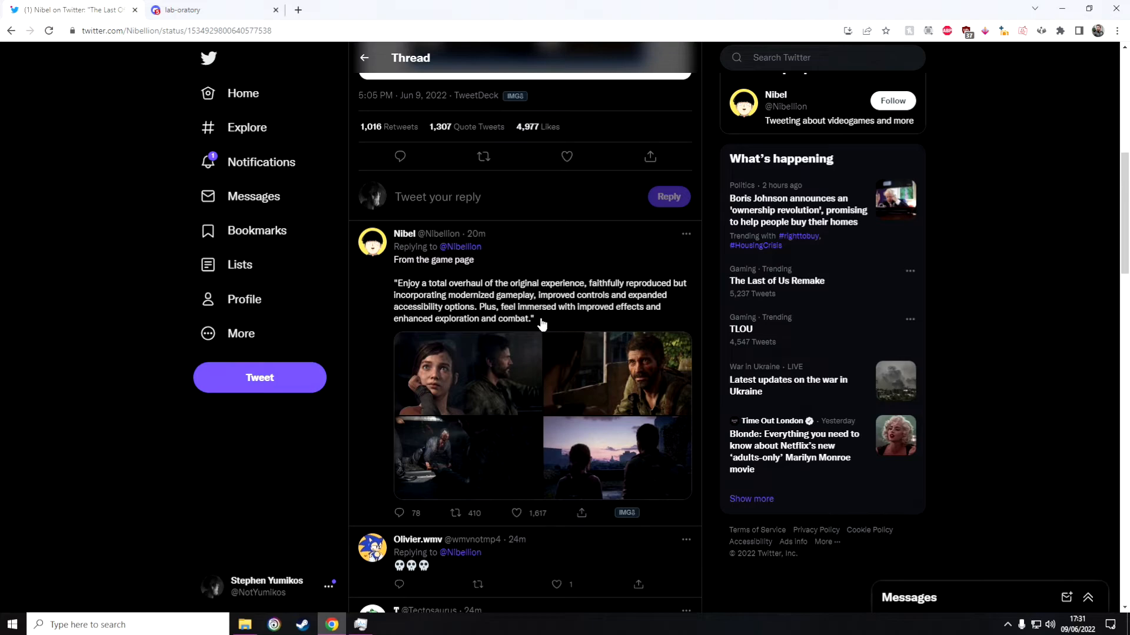
mouse_move(510, 360)
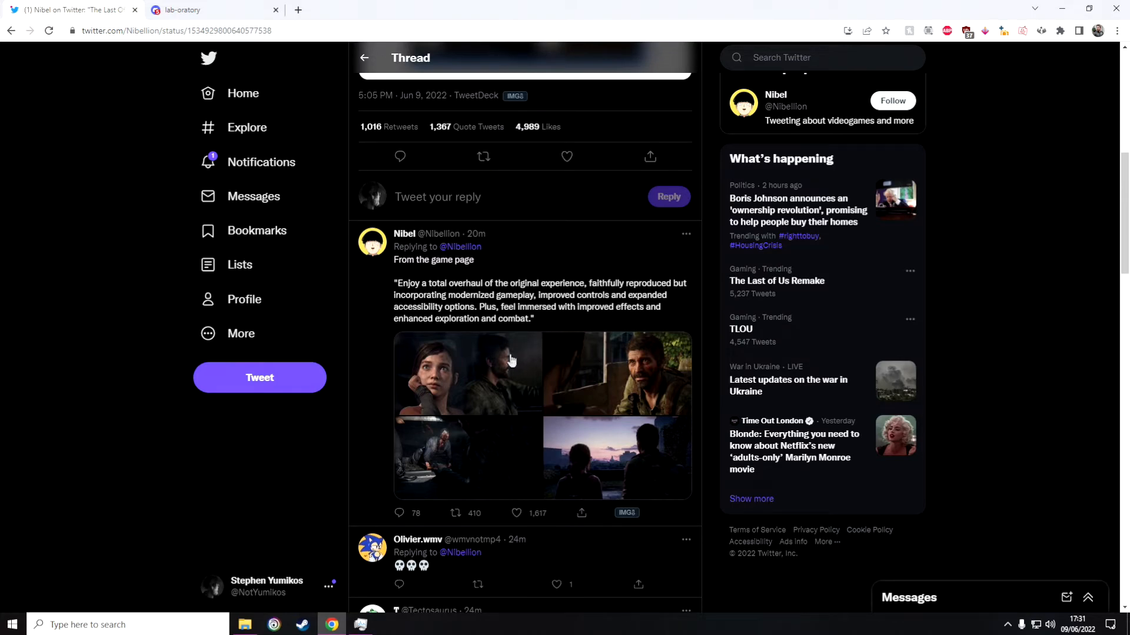
mouse_move(491, 368)
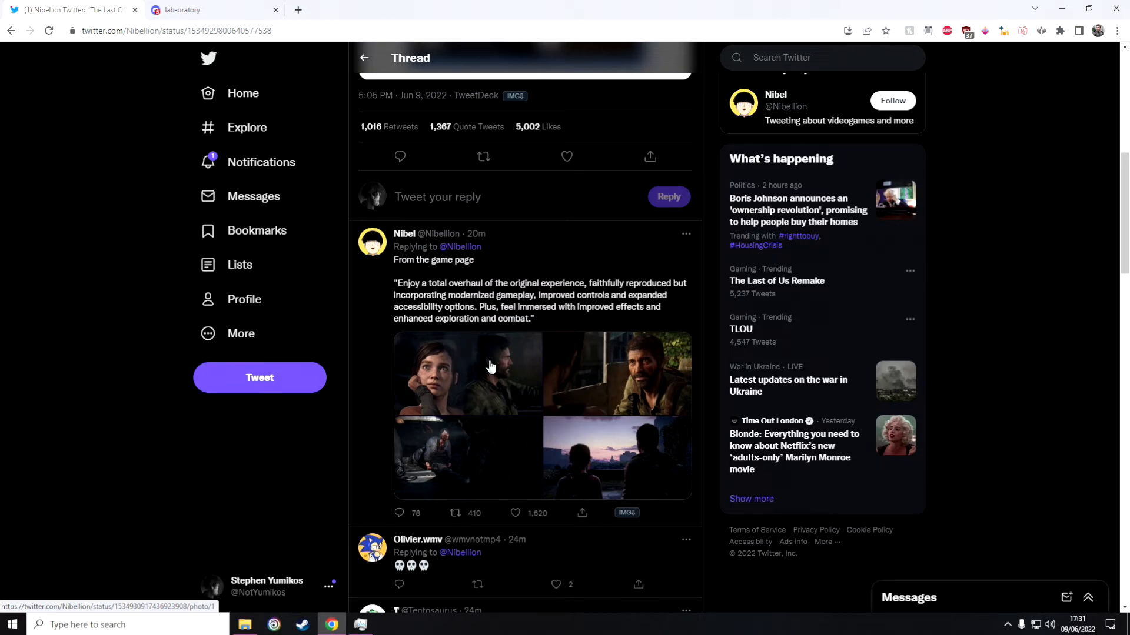
left_click(455, 513)
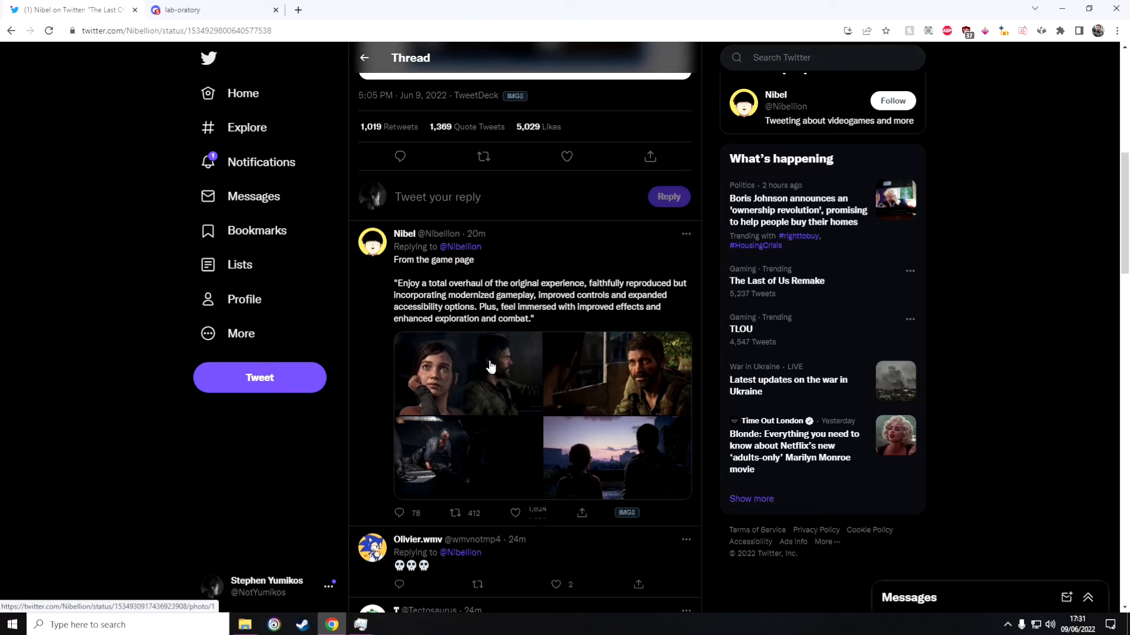
left_click(514, 513)
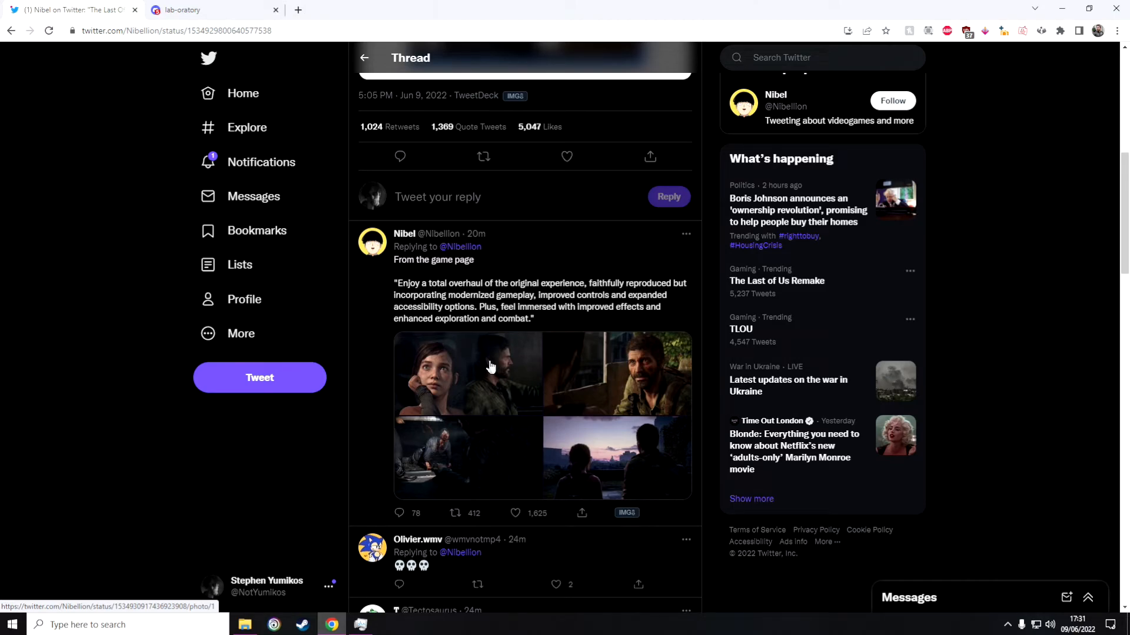
left_click(514, 513)
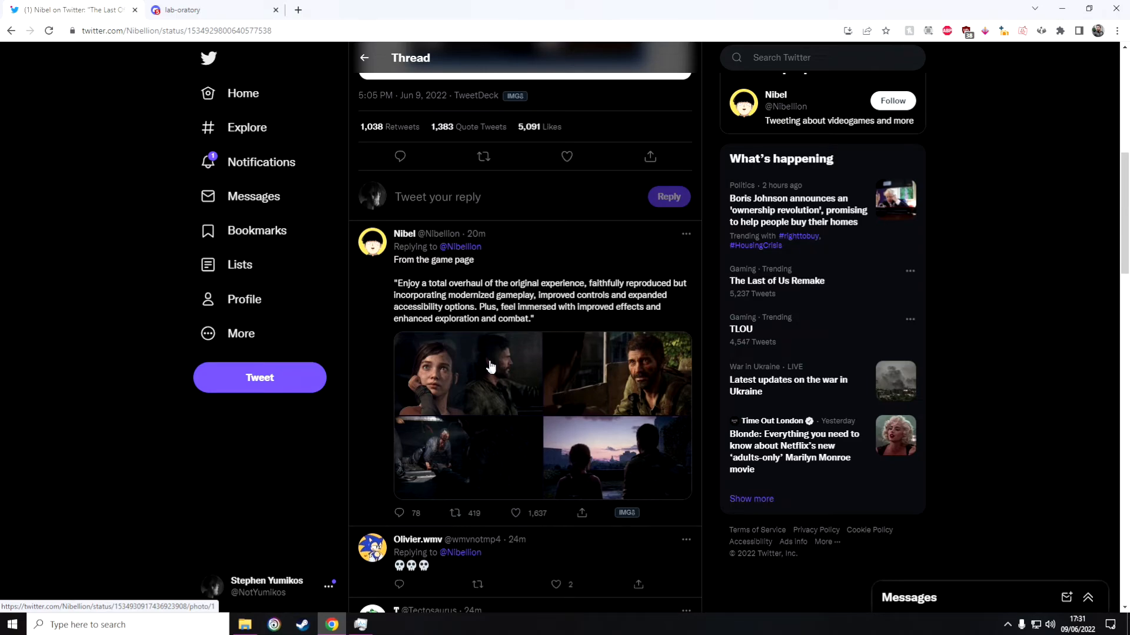
Scroll back to the original tweet with the PS5 box art and September 2nd release line.
scroll("up", 3)
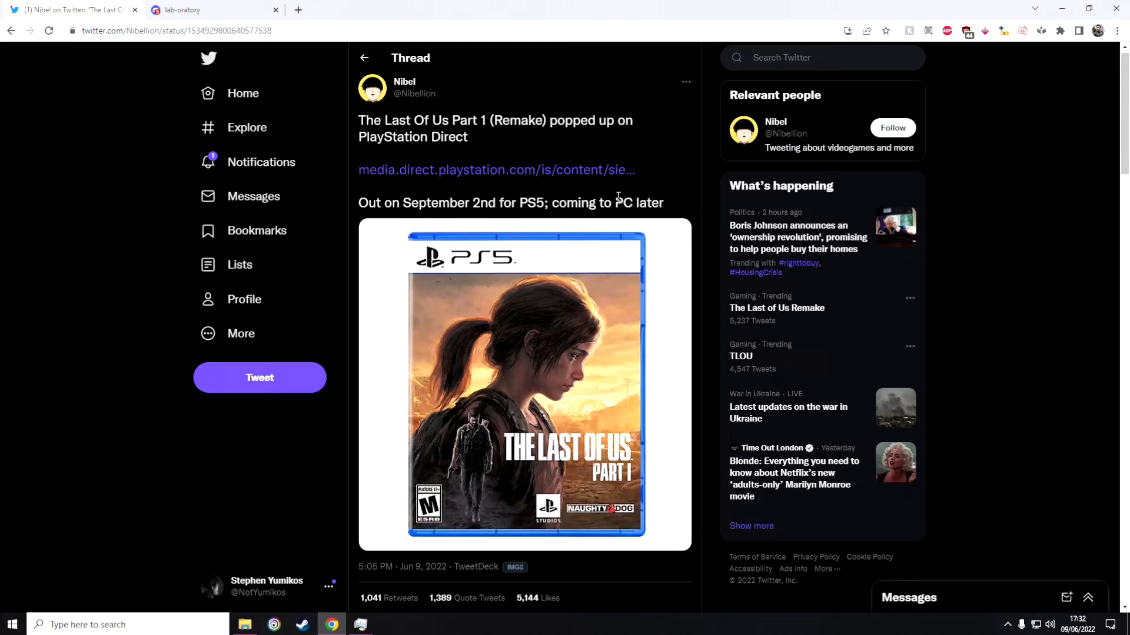
mouse_move(404, 86)
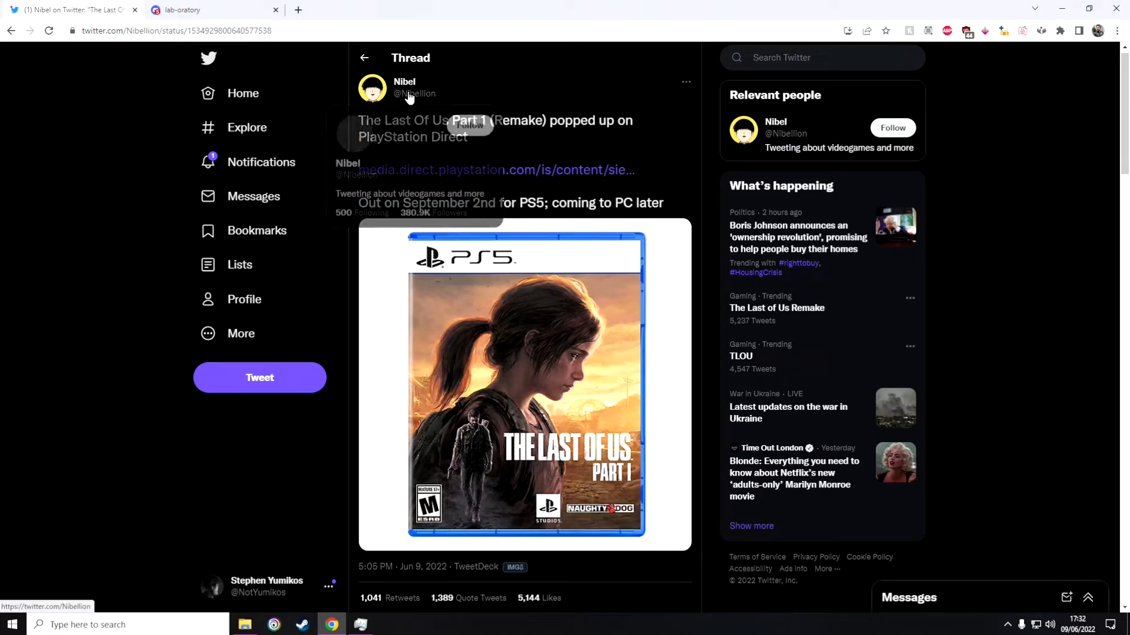
mouse_move(583, 134)
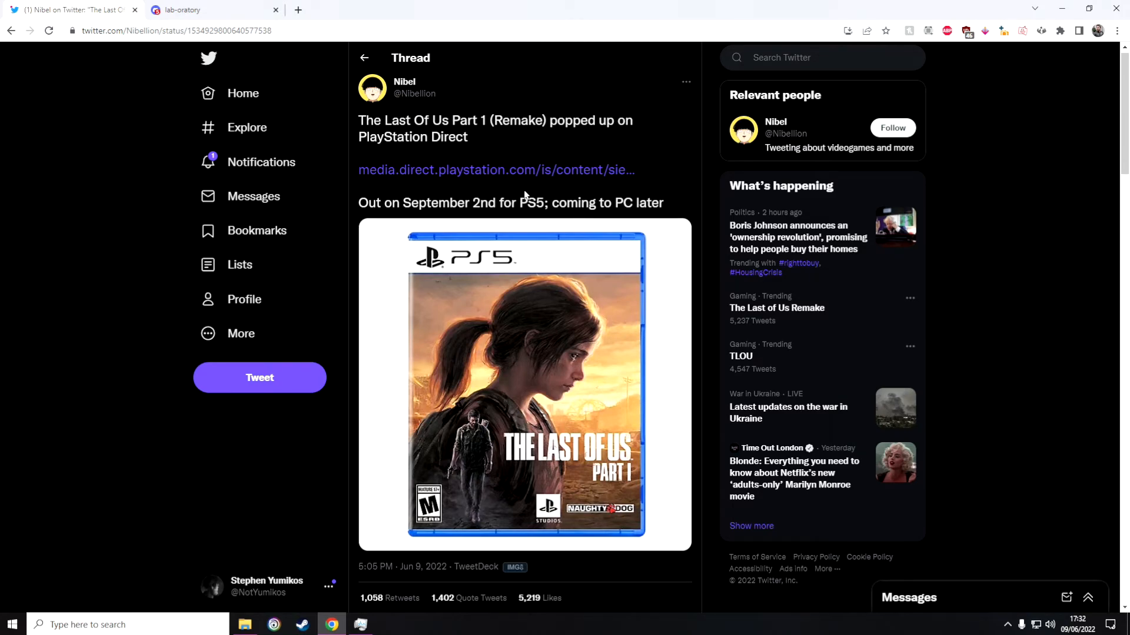
mouse_move(537, 206)
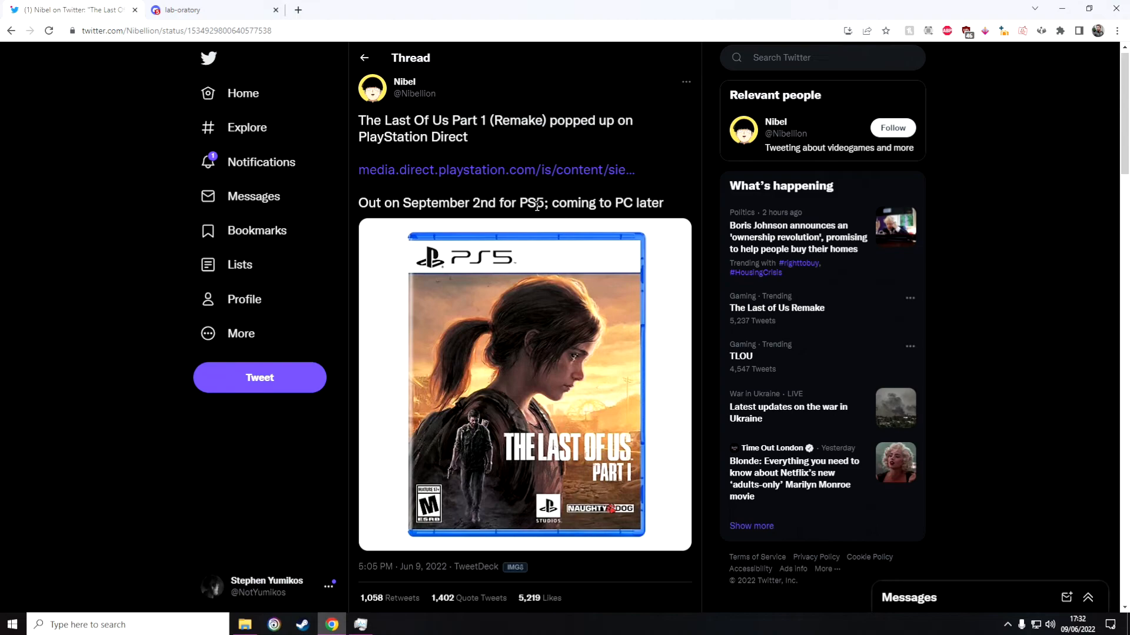